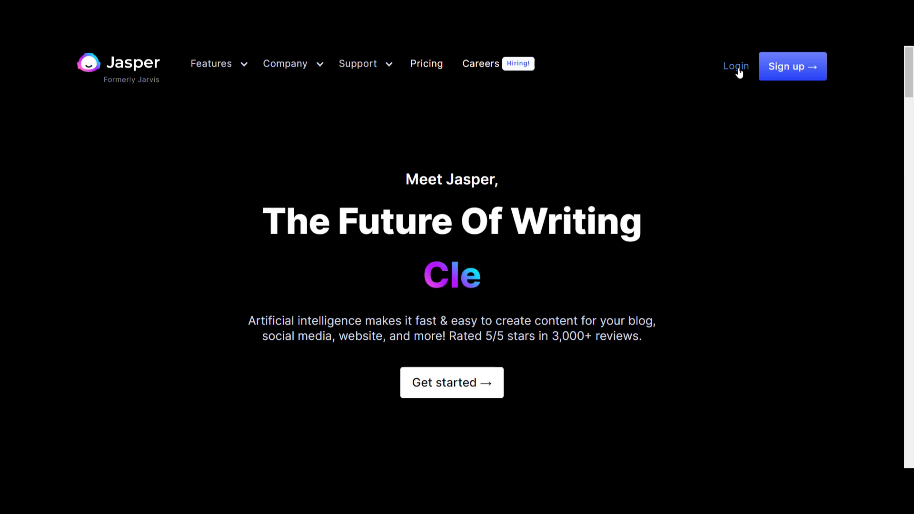
# Log in, start a blank document and prompt 'list some flowers with pointed petals:' for Compose.
pyautogui.click(736, 66)
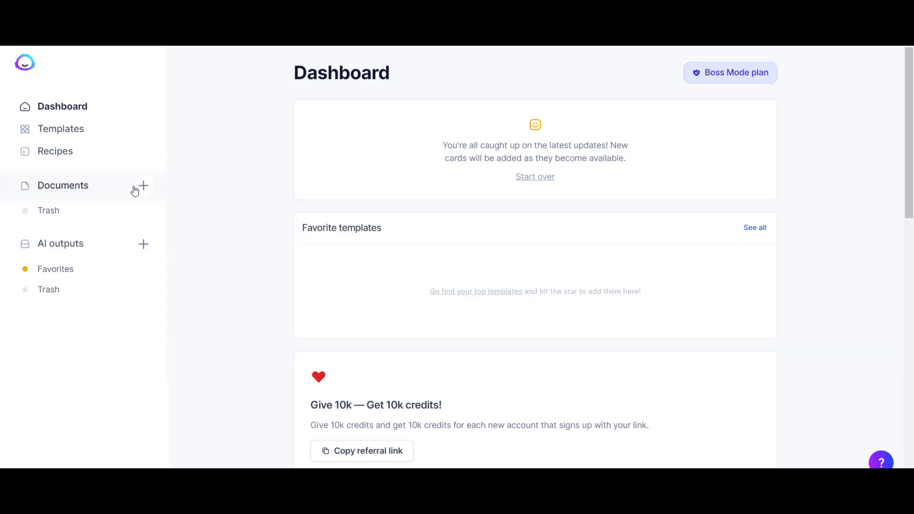
pyautogui.click(143, 186)
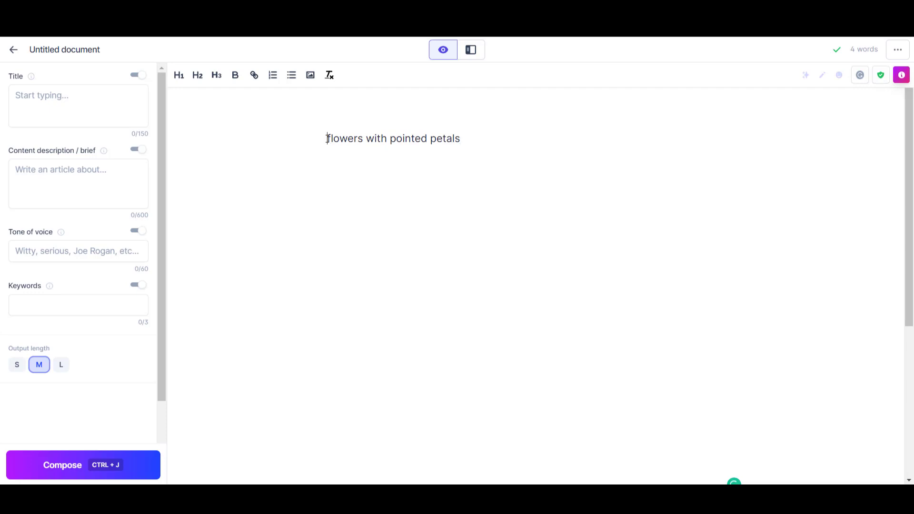
pyautogui.write('list s')
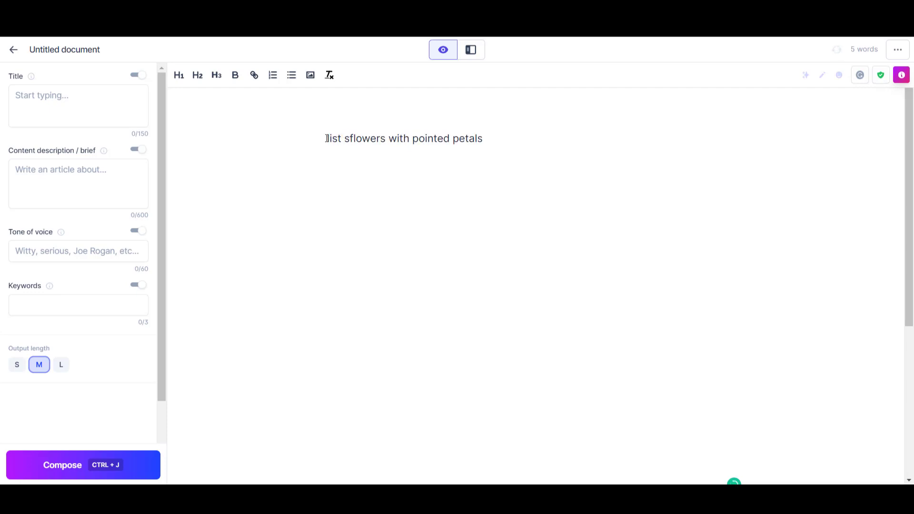
pyautogui.write('ome')
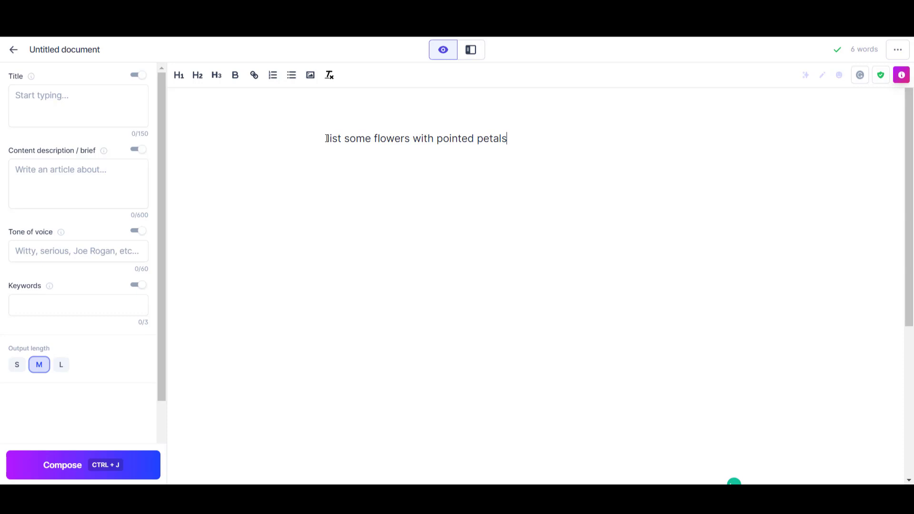
pyautogui.write(':')
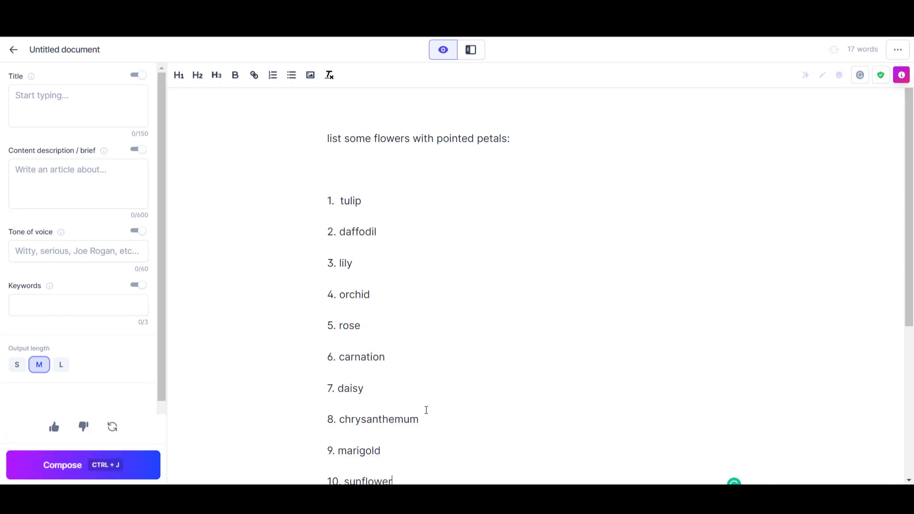
# Browse Google Images of pointed-petal flowers to check the generated list.
pyautogui.doubleClick(351, 201)
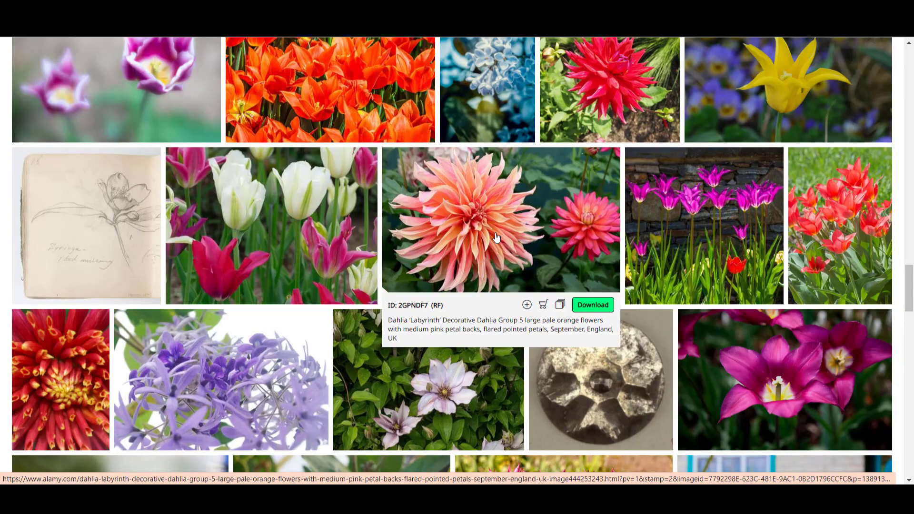
pyautogui.scroll(-3)
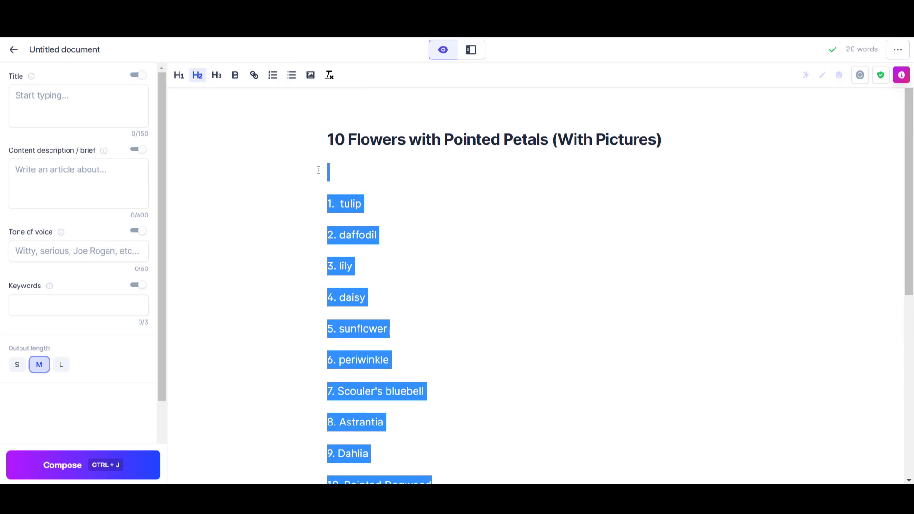
# Add the 'Flowers with Pointed Petals' heading and begin the 'Examples of flowers' intro sentence.
pyautogui.click(216, 74)
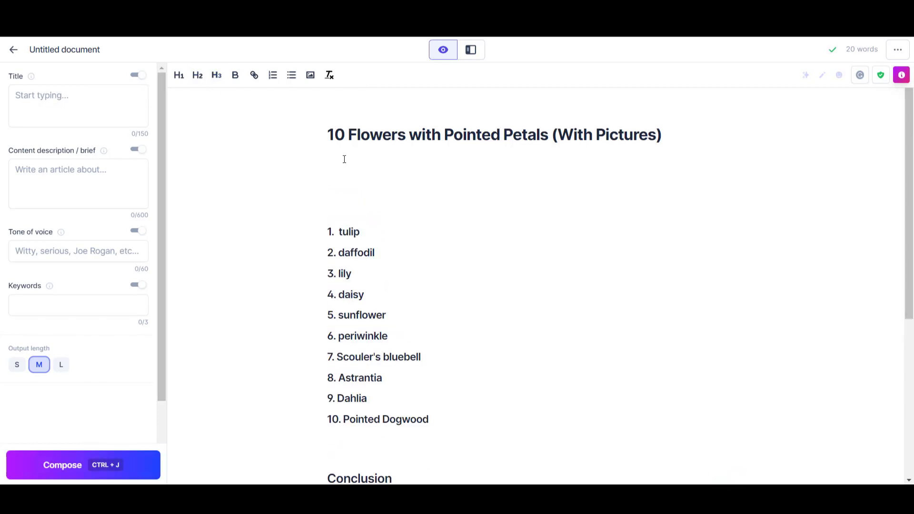
pyautogui.write('Flowers with P')
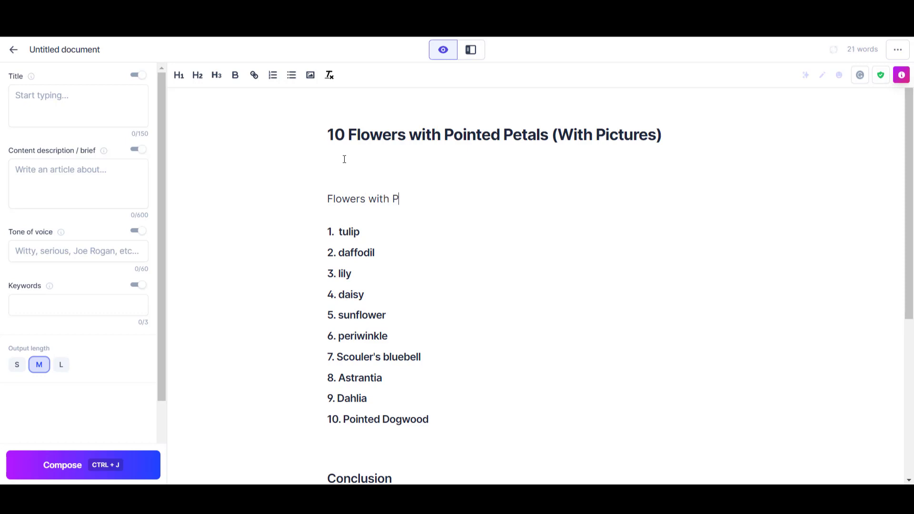
pyautogui.write('ointed Petals')
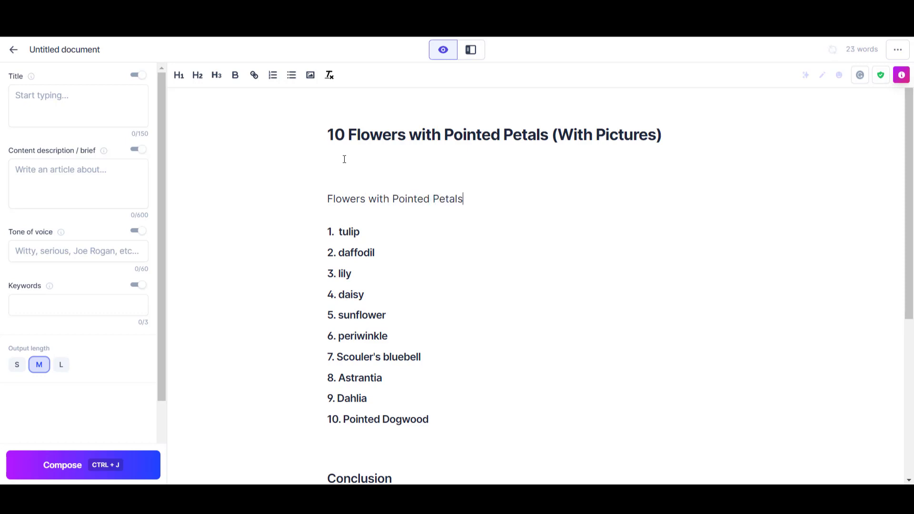
pyautogui.write('Ex')
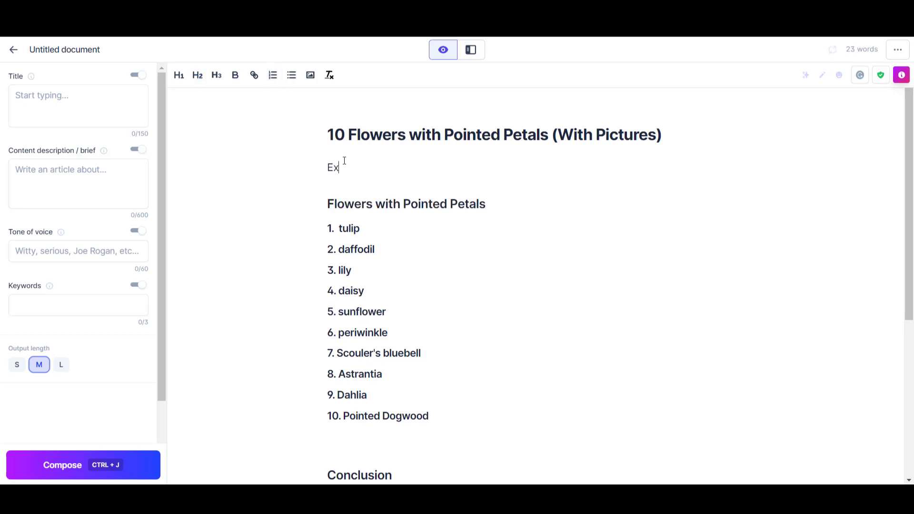
pyautogui.write('amples of flowre')
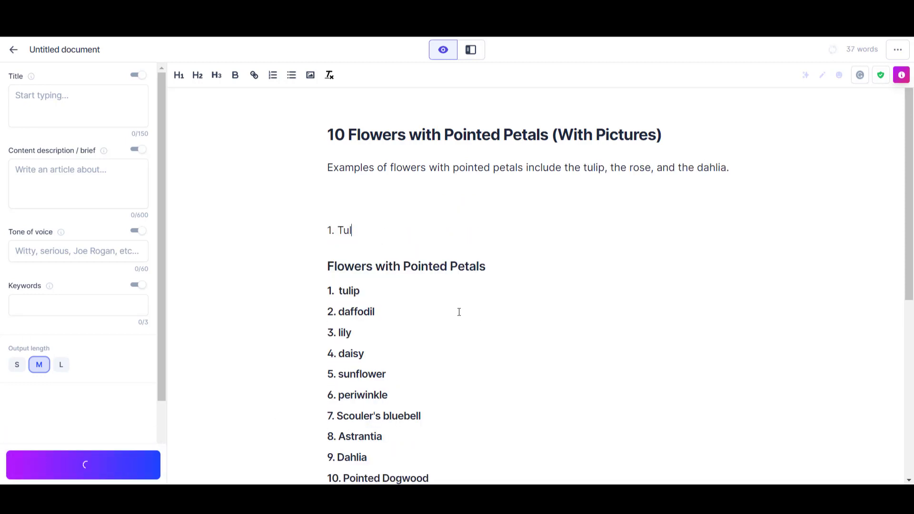
# Write the intro paragraph that petal shapes and sizes depend on purpose and the flower's genus.
pyautogui.click(82, 465)
pyautogui.write('F')
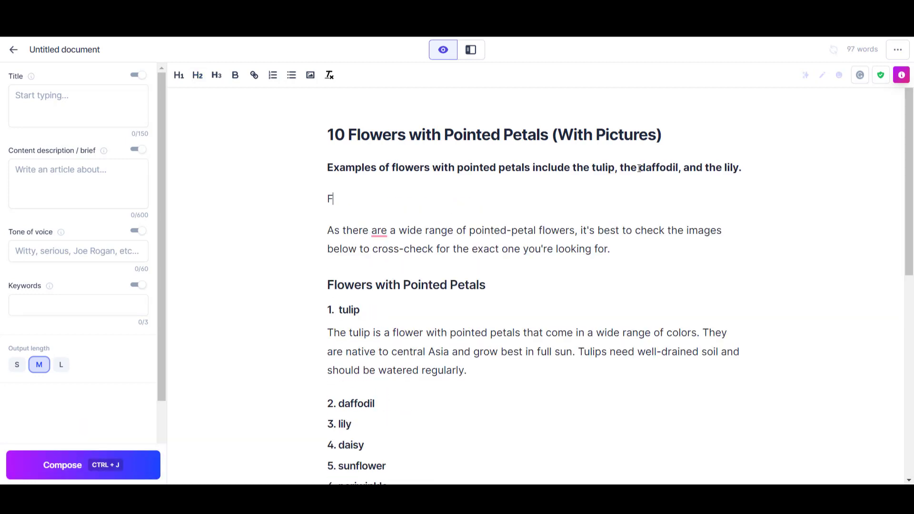
pyautogui.write('lower petal shapes and sizes d')
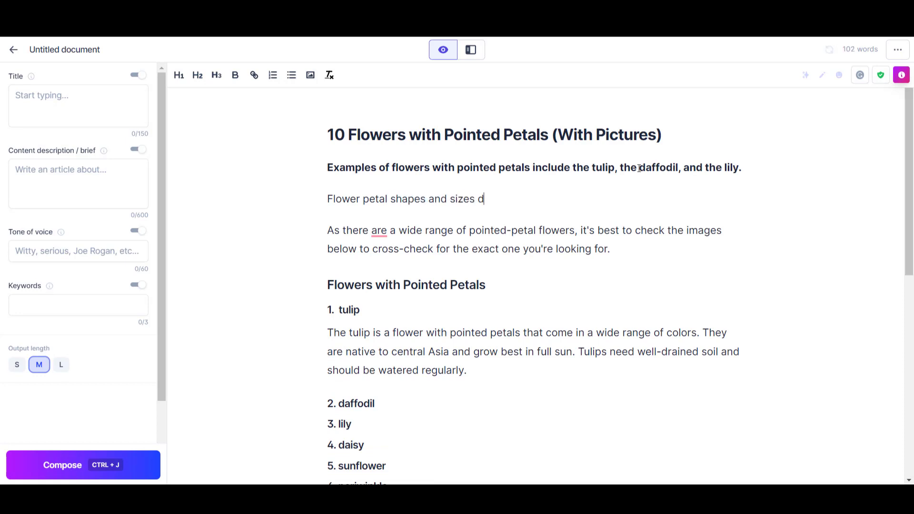
pyautogui.write("epend upon the plant's purpose. For example, som")
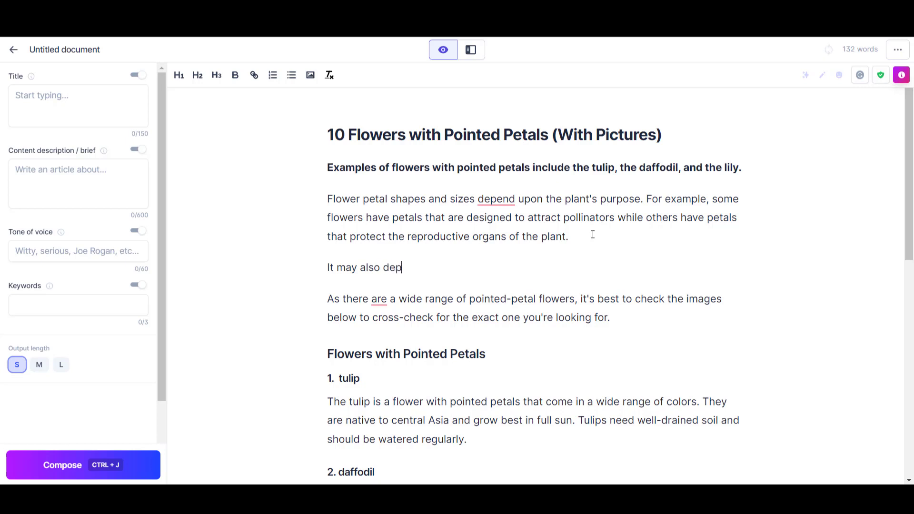
pyautogui.write('end on the genus of')
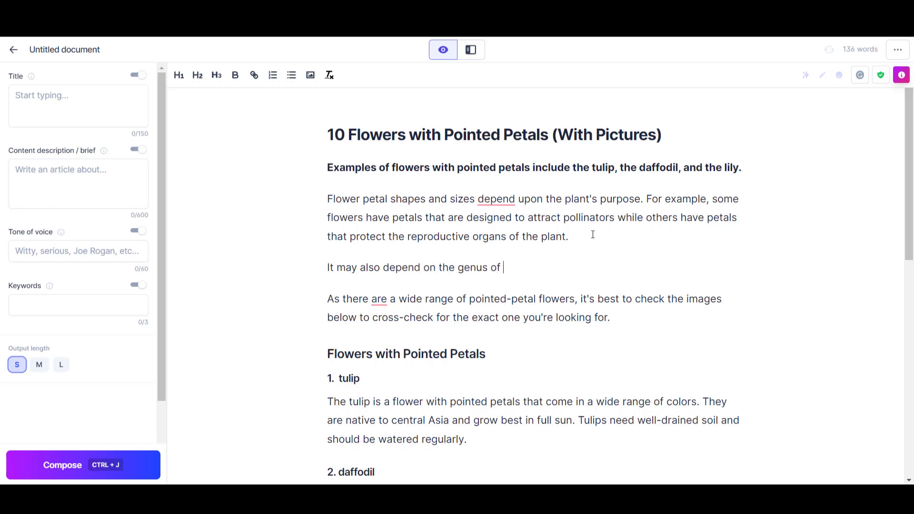
pyautogui.write('the flower. For')
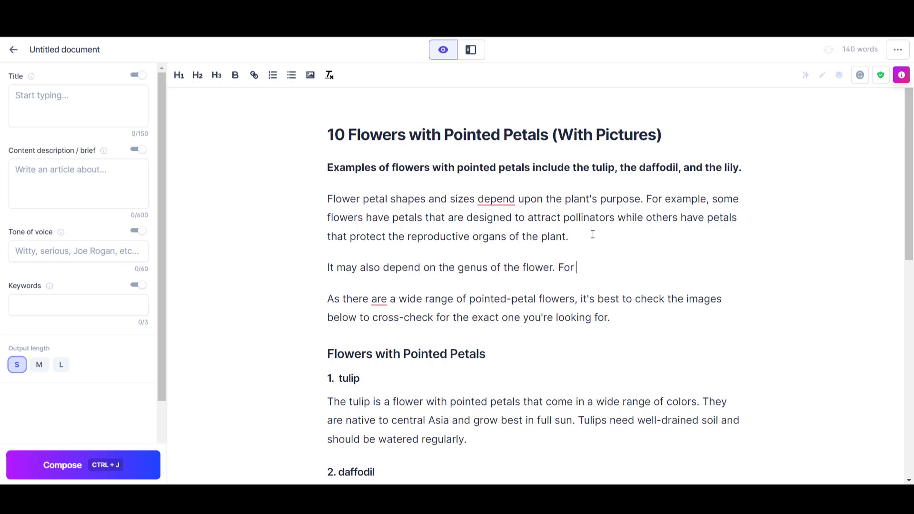
pyautogui.write('example,')
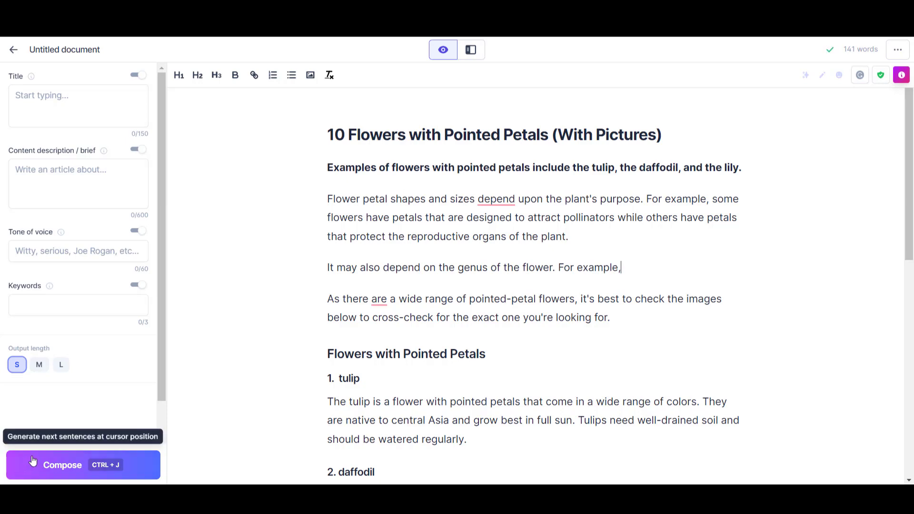
# Give Tulips generated Scientific Name and Time of Year it Flowers fields.
pyautogui.click(83, 465)
pyautogui.write('Scie')
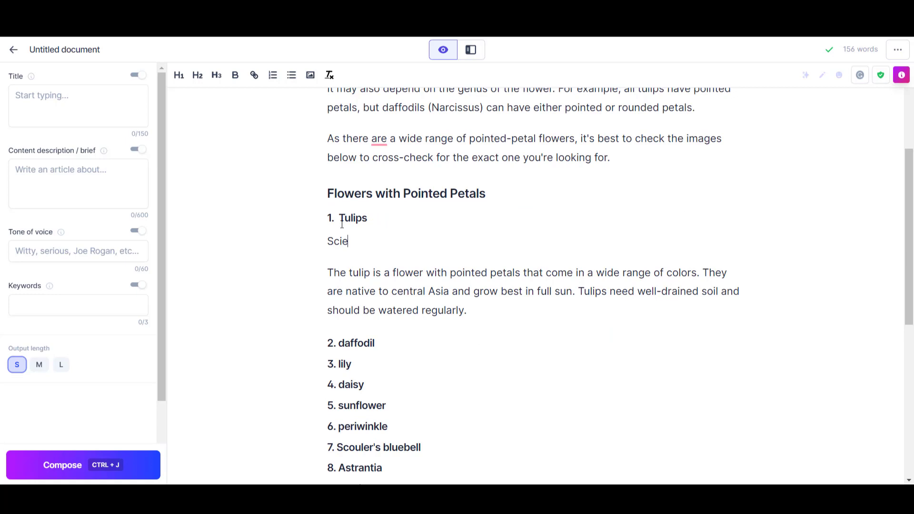
pyautogui.write('ntific Name:')
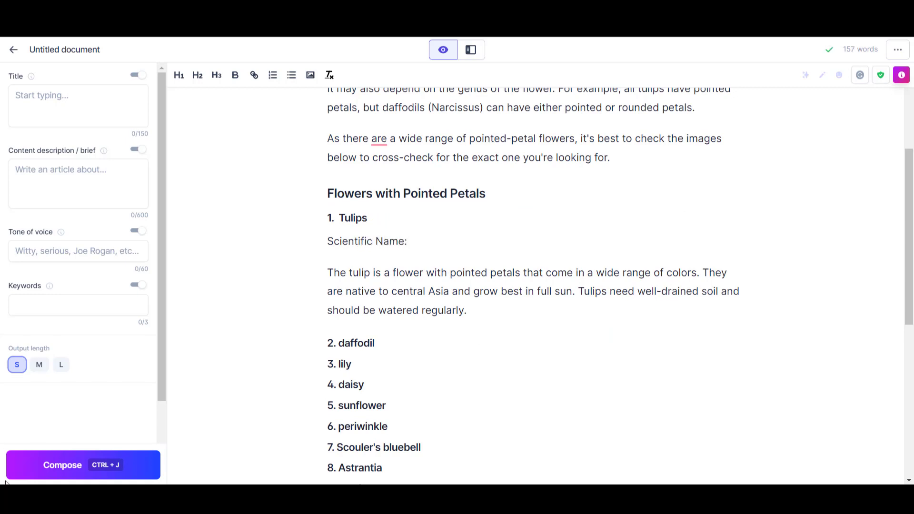
pyautogui.click(83, 465)
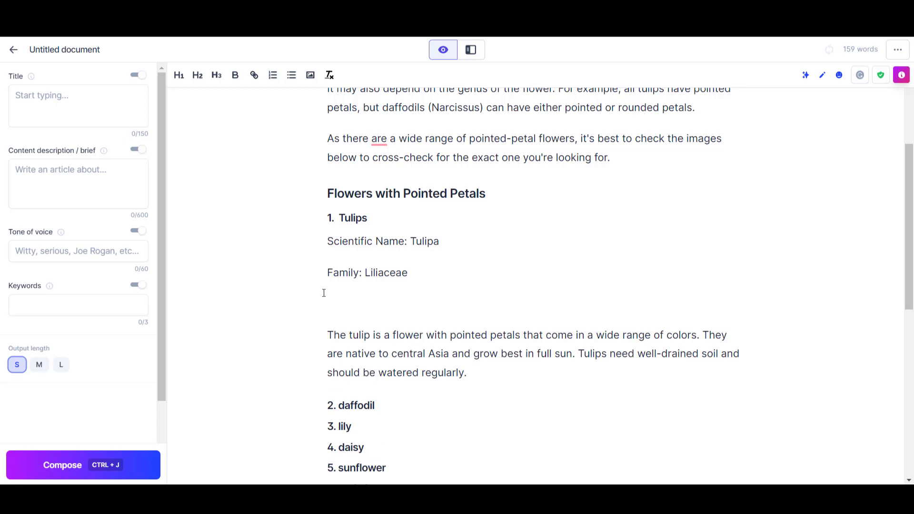
pyautogui.write('Time of Year')
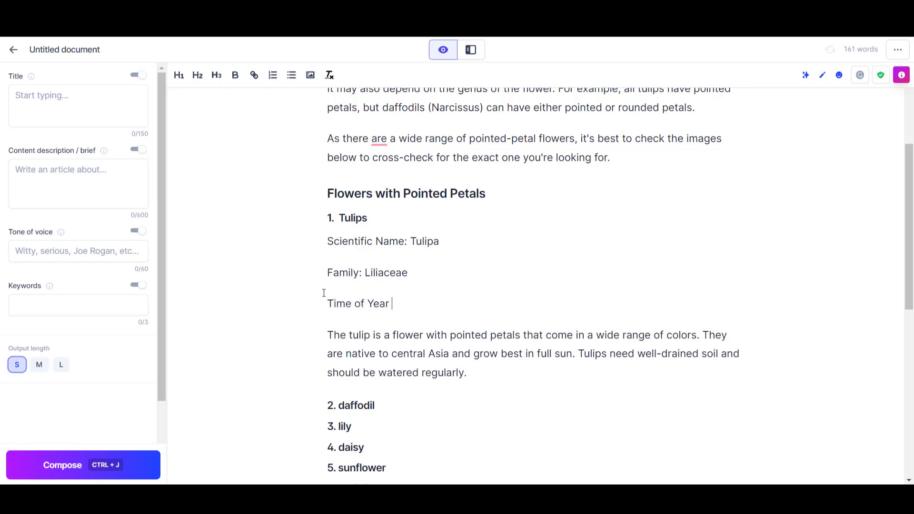
pyautogui.write('it Flowers:')
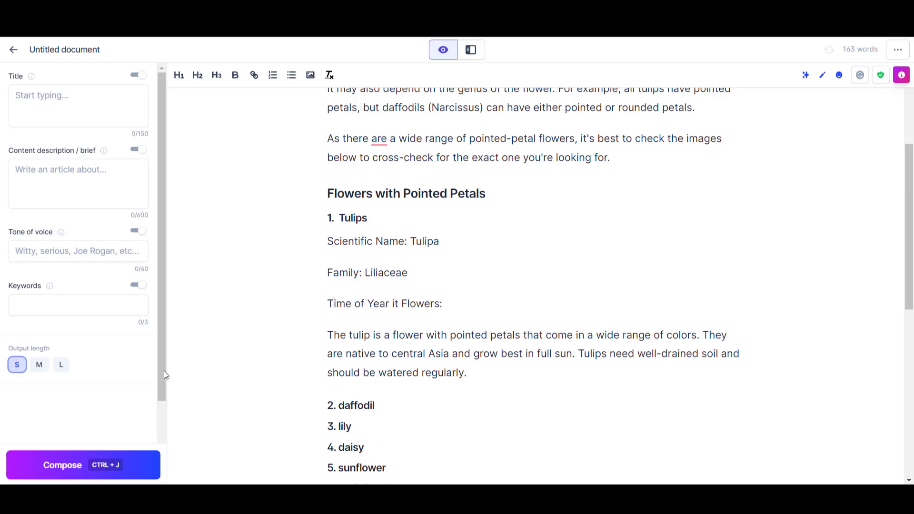
pyautogui.click(83, 465)
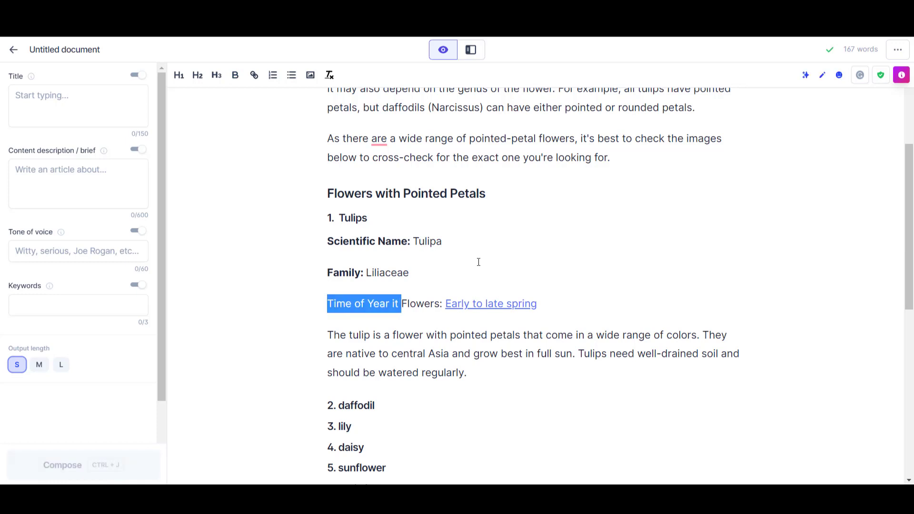
# Bold the Tulips labels and trim the flowering label to 'Flowers:'.
pyautogui.click(236, 75)
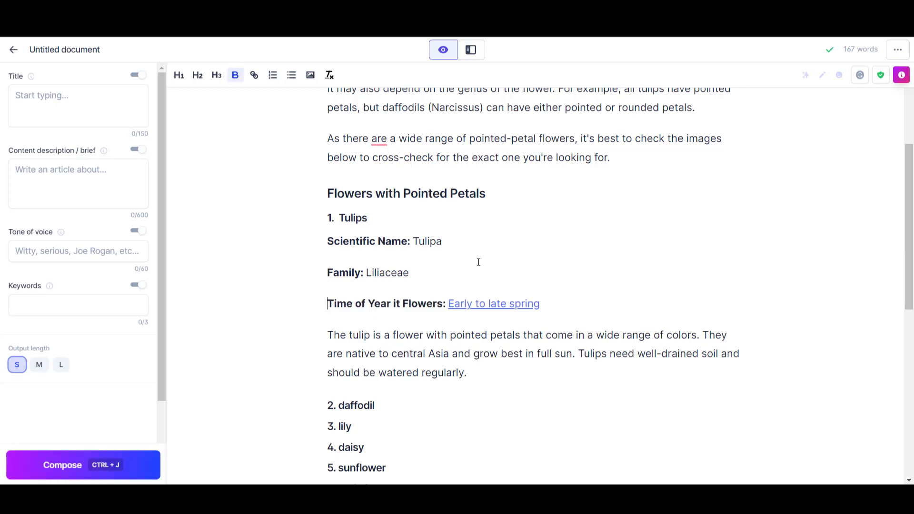
pyautogui.press('Backspace')
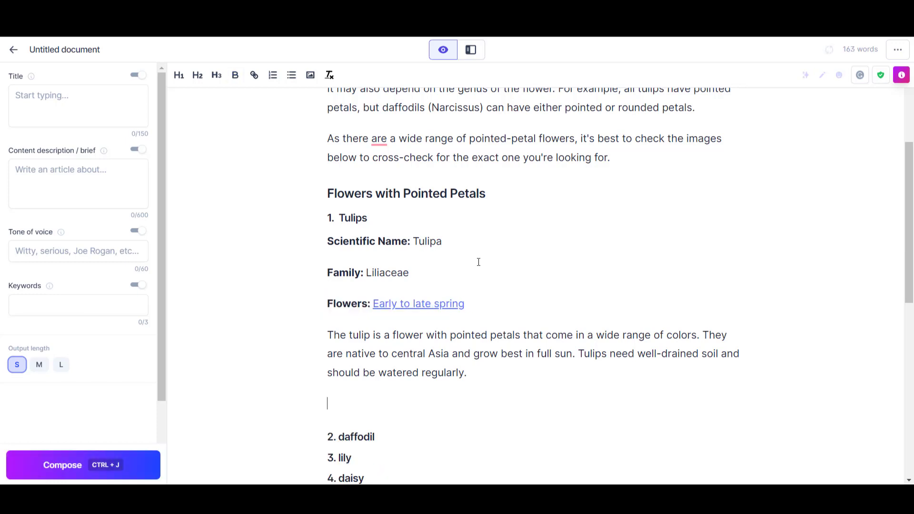
# Add a paragraph on tulip colours and cool-winter climate, then bring up the Chilliwack Tulip Festival site.
pyautogui.click(82, 465)
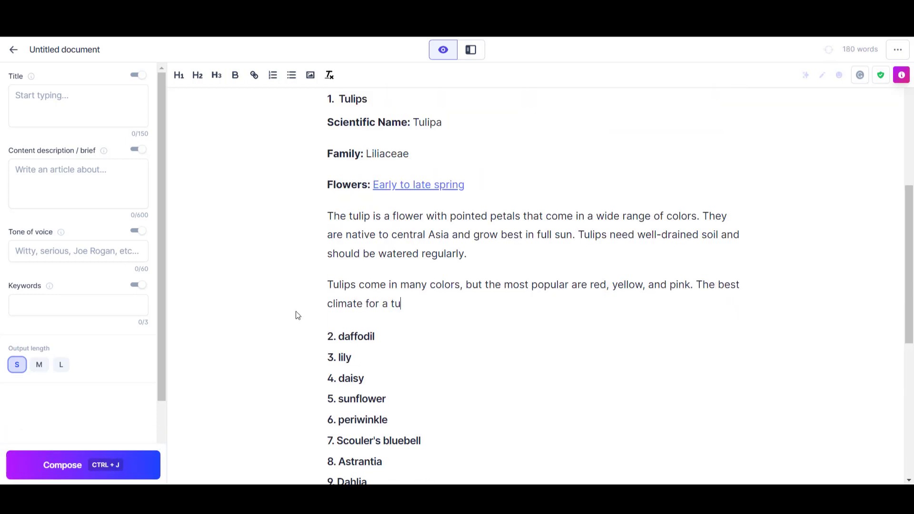
pyautogui.write('lip is one with cool winters and warm summers. For exampl')
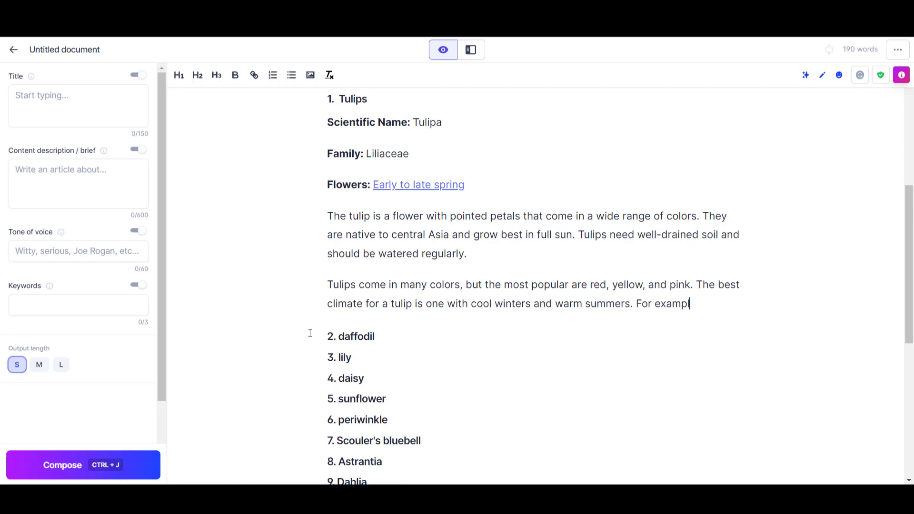
pyautogui.click(83, 465)
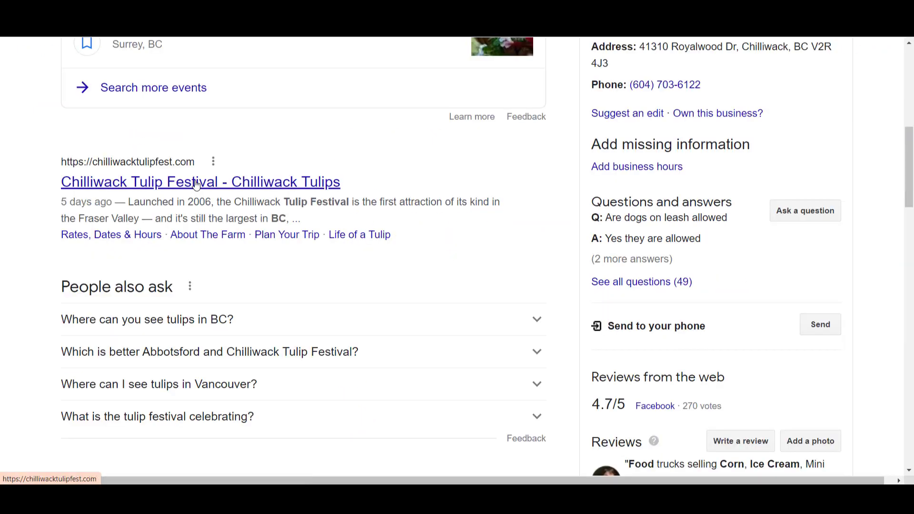
pyautogui.click(200, 182)
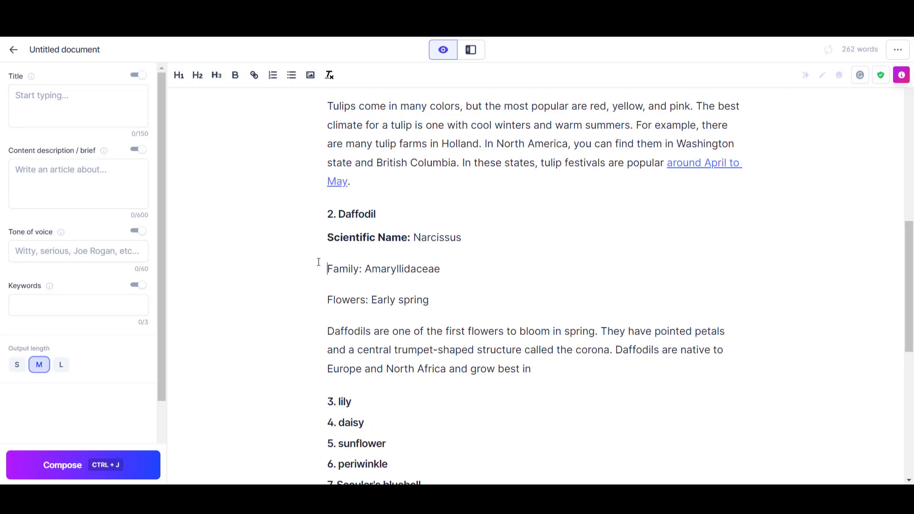
# Finish the Daffodil entry's Family line and move to the Paragraph Generator template.
pyautogui.click(83, 465)
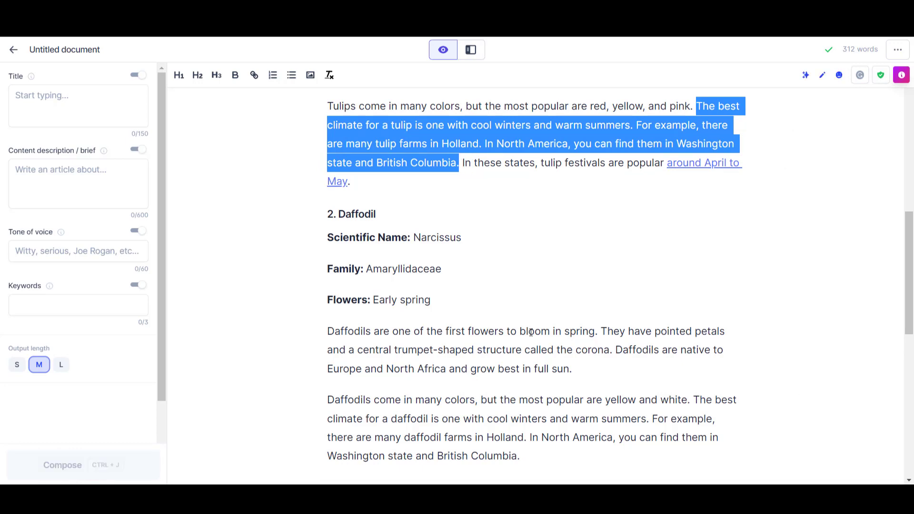
pyautogui.click(470, 48)
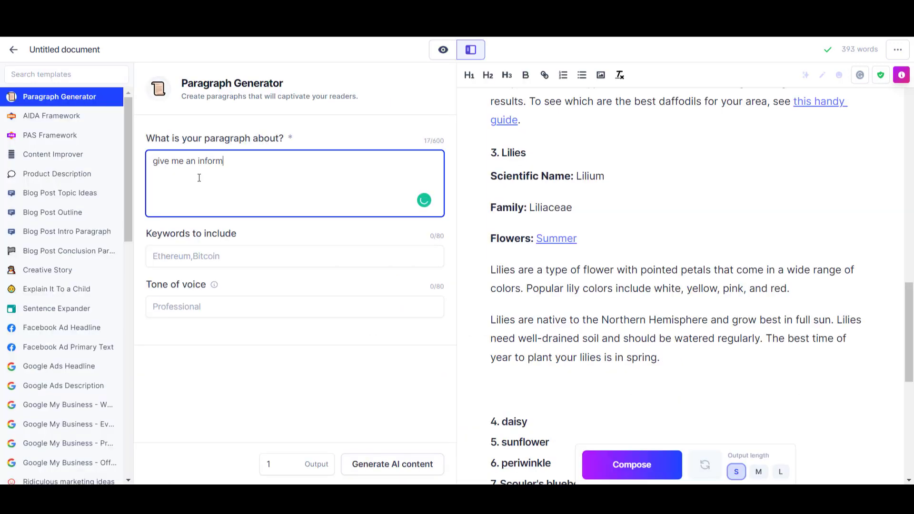
# Generate a creative description of lilies in Paragraph Generator and return to the document editor.
pyautogui.write('ative desc')
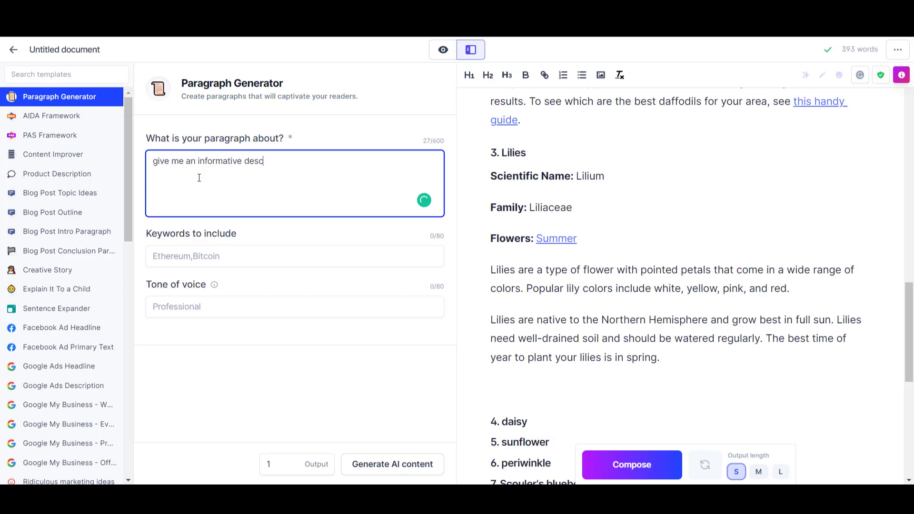
pyautogui.write('ription of lilies')
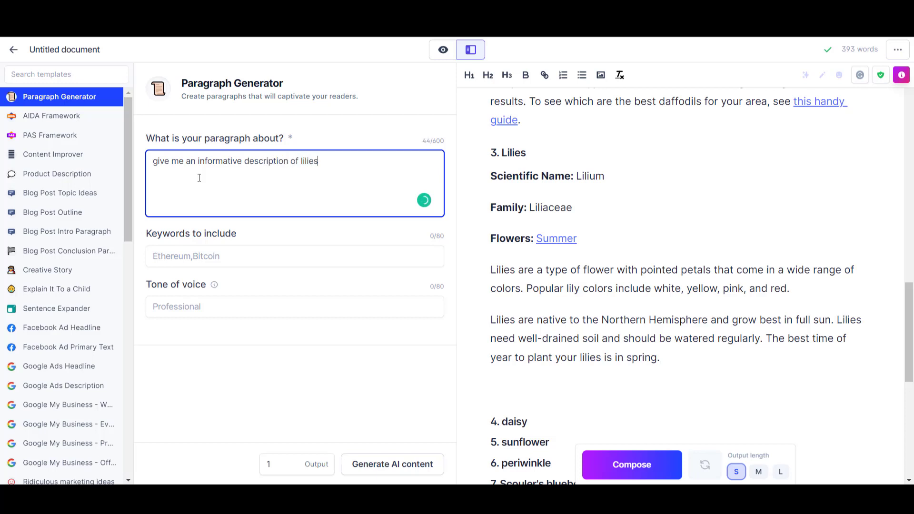
pyautogui.click(391, 464)
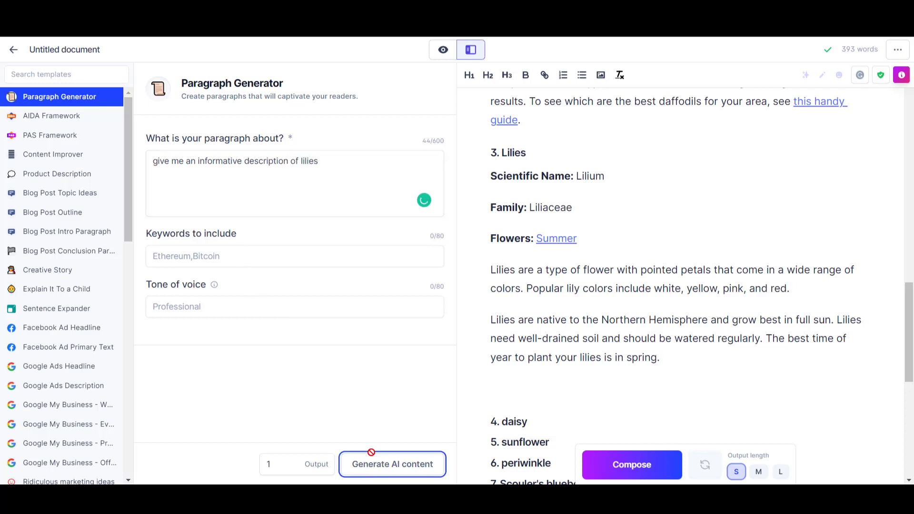
pyautogui.click(392, 464)
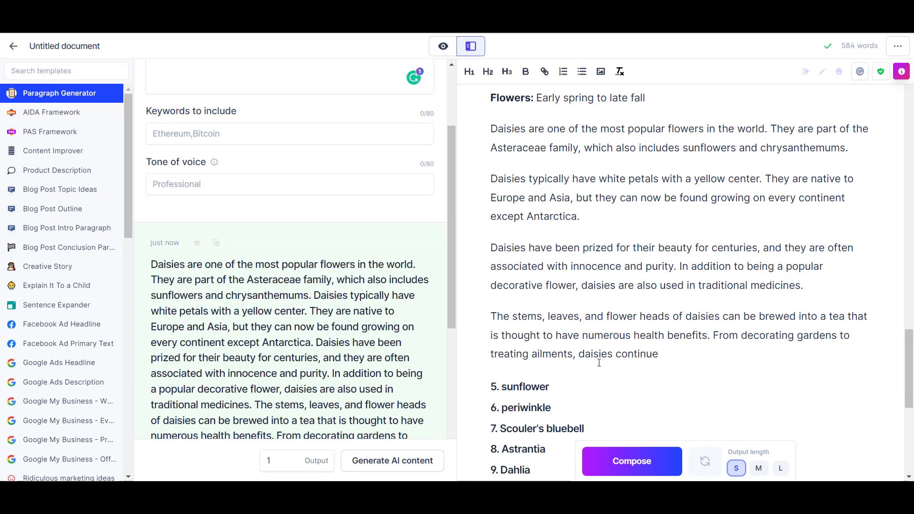
pyautogui.click(443, 45)
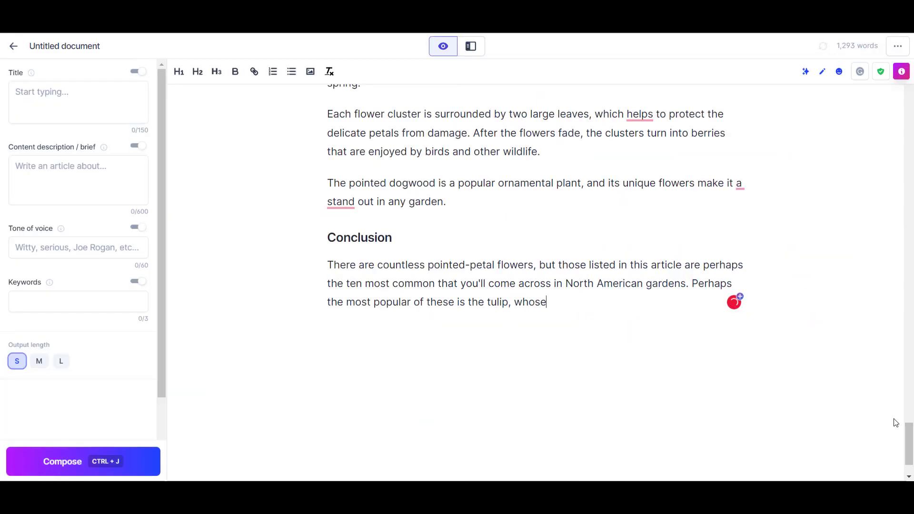
# Extend the conclusion on tulips' pointed blooms and dogwoods, then check Google results on sunflower height.
pyautogui.write('flowers have a distinct point to them when they are in a healthy full bloom.')
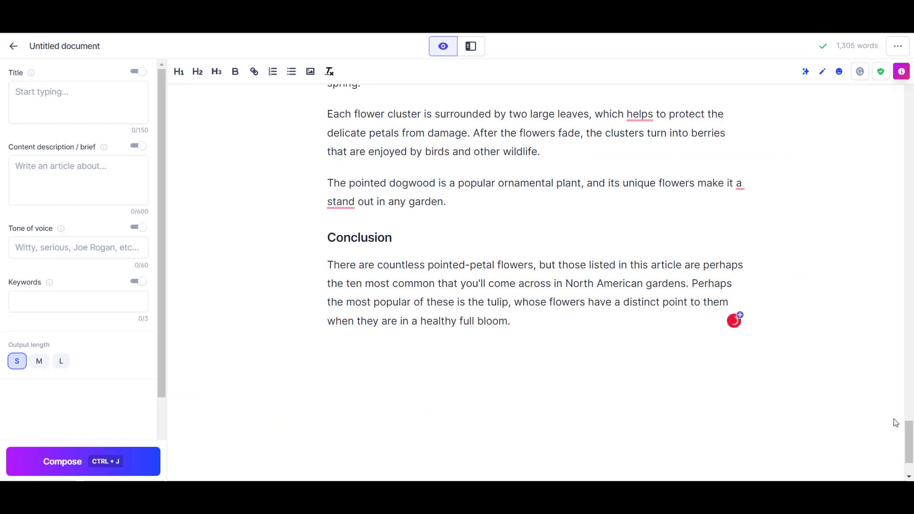
pyautogui.write('However, pointed dogwoods are also a distinctive vai')
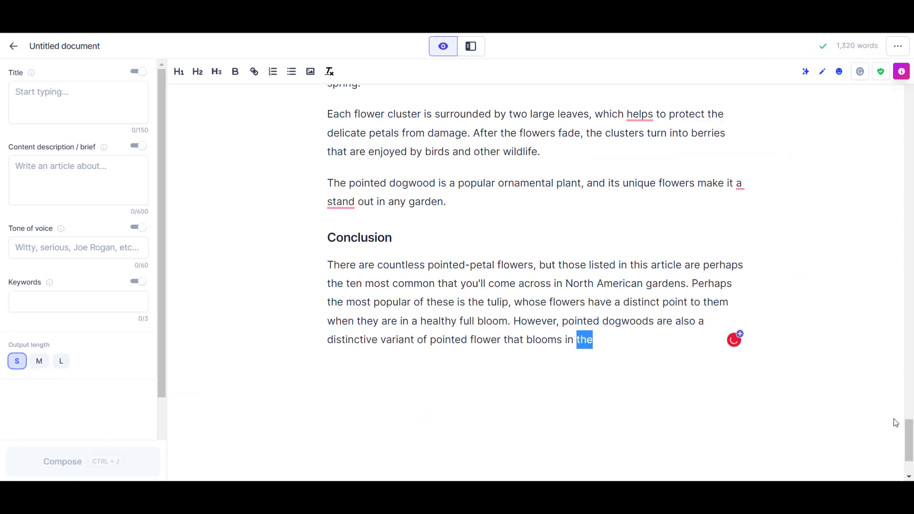
pyautogui.scroll(-3)
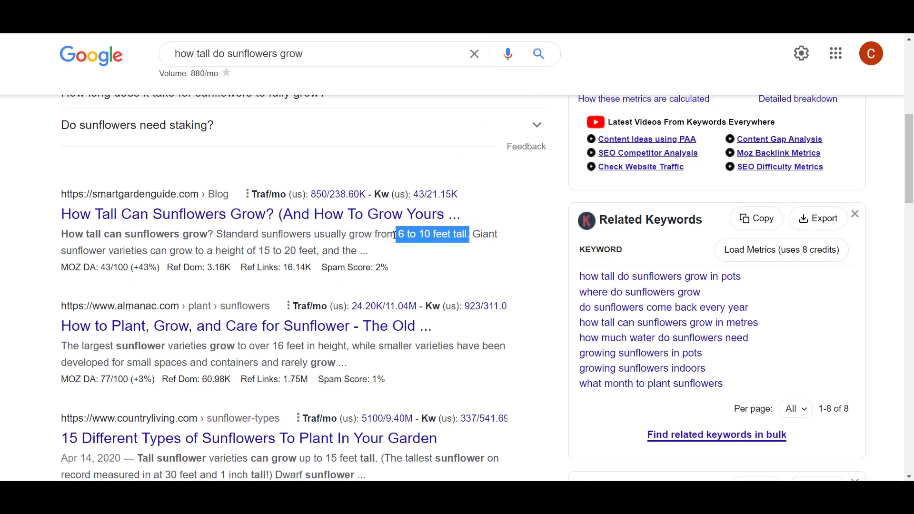
pyautogui.moveTo(342, 294)
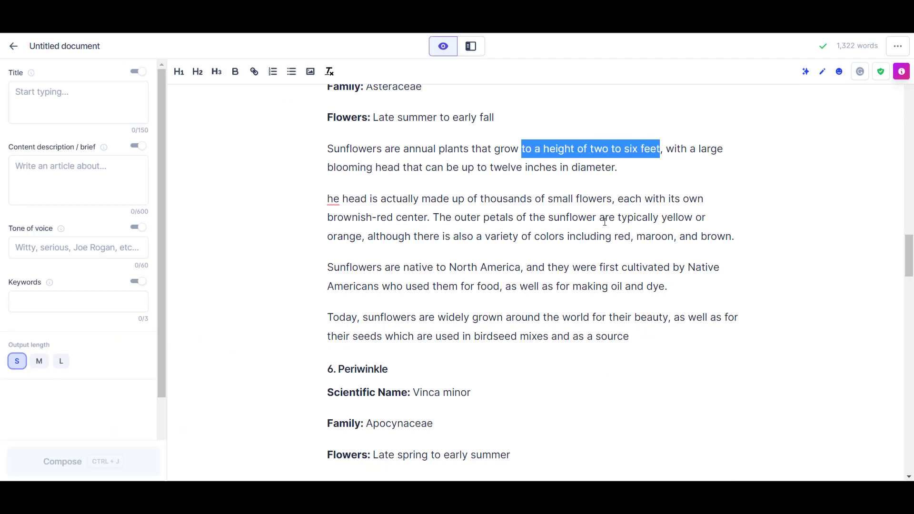
# Start replacing the sunflower height claim with 'up to an amazing' wording.
pyautogui.write('up to an amaz')
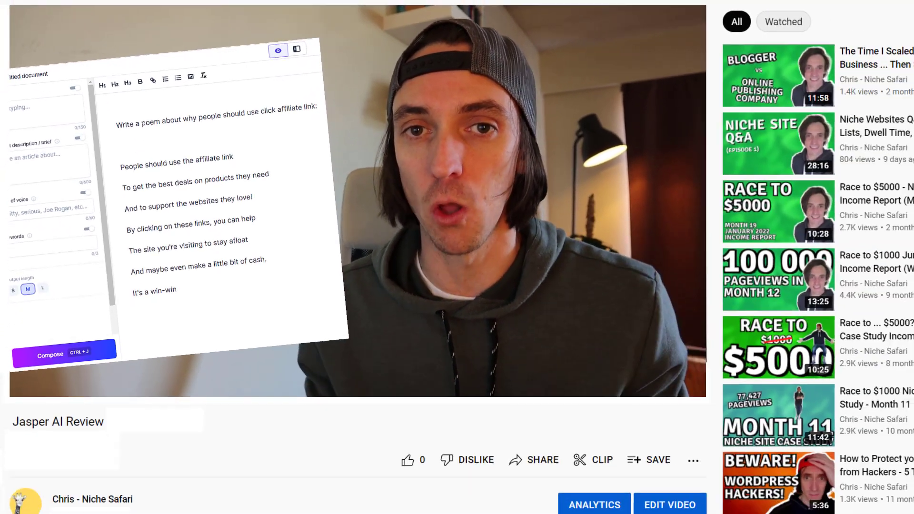
# Scroll the Copyscape Premium Search box holding the pasted article text.
pyautogui.scroll(-3)
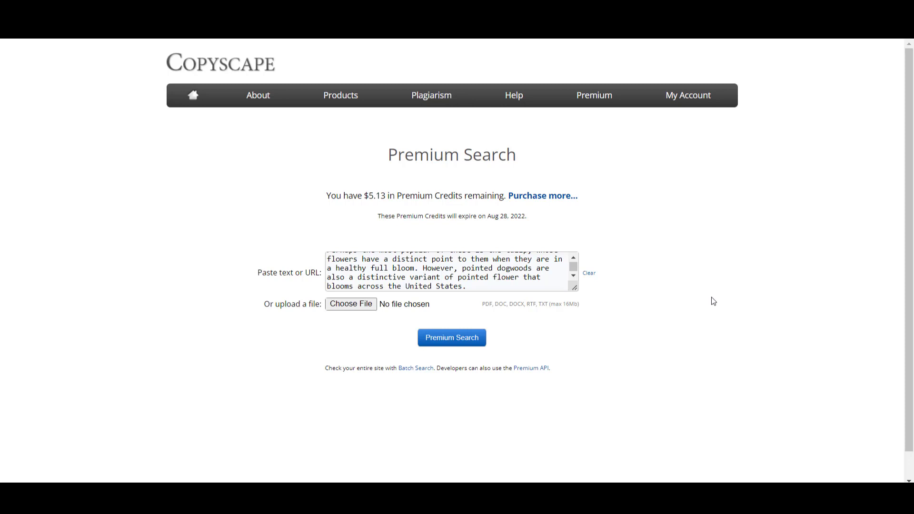
# Run the Premium Search, getting no results for the 1,420-word article.
pyautogui.click(451, 337)
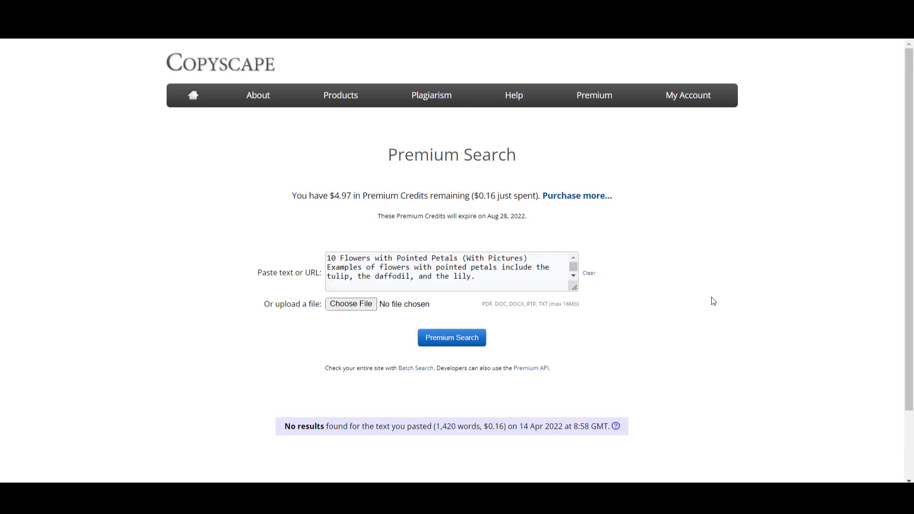
pyautogui.scroll(-3)
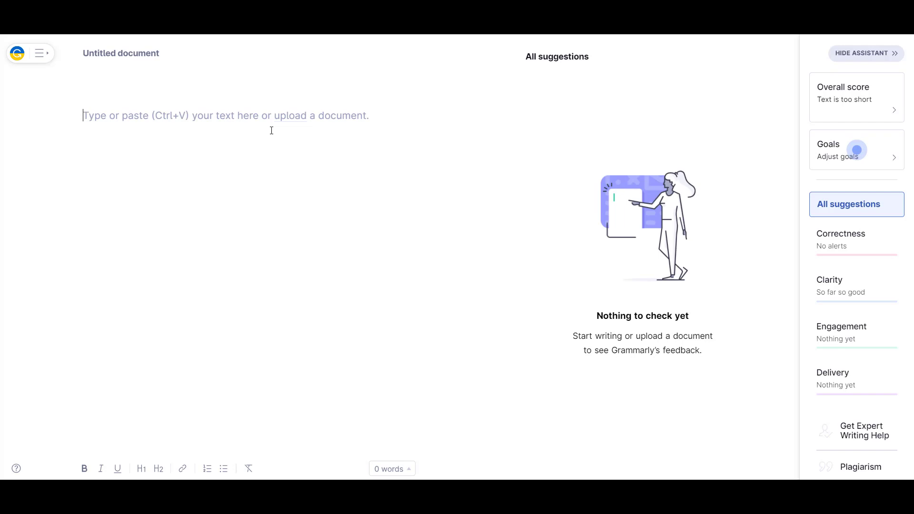
# Paste the article into Grammarly, accept default goals and run the plagiarism check showing 7%.
pyautogui.click(837, 149)
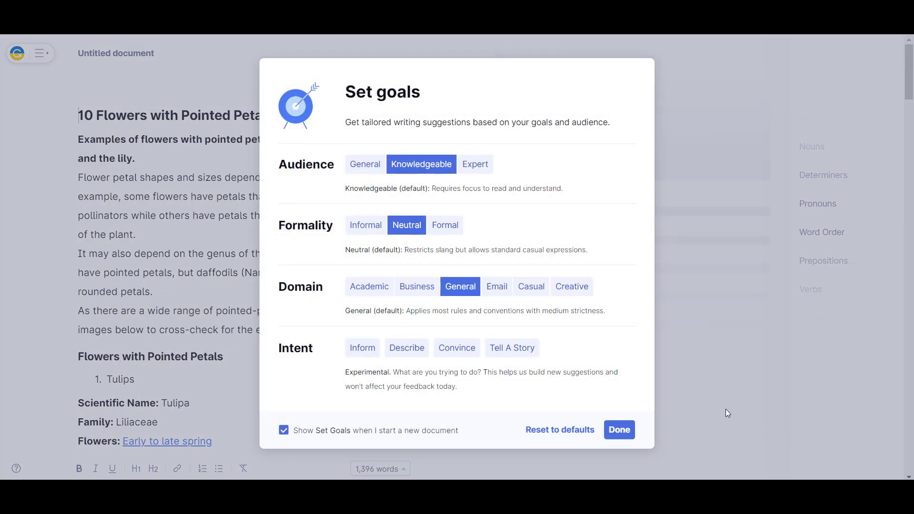
pyautogui.click(618, 429)
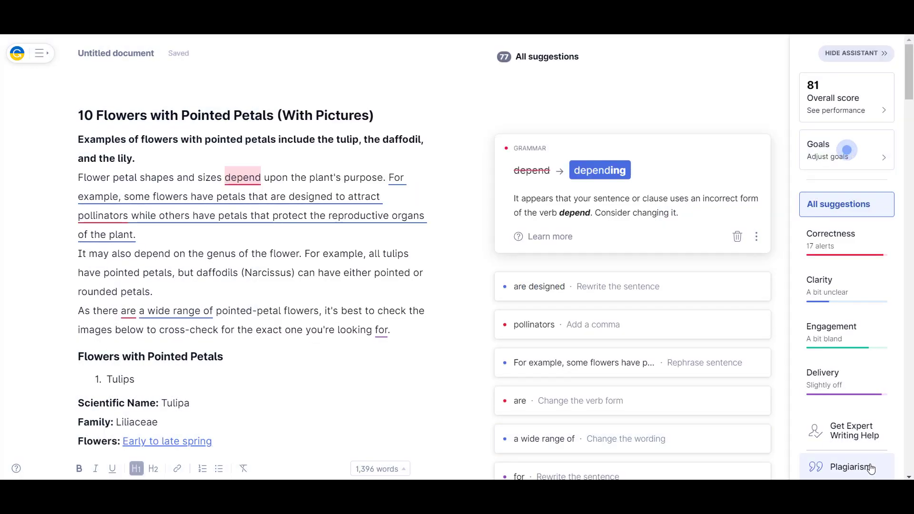
pyautogui.click(847, 467)
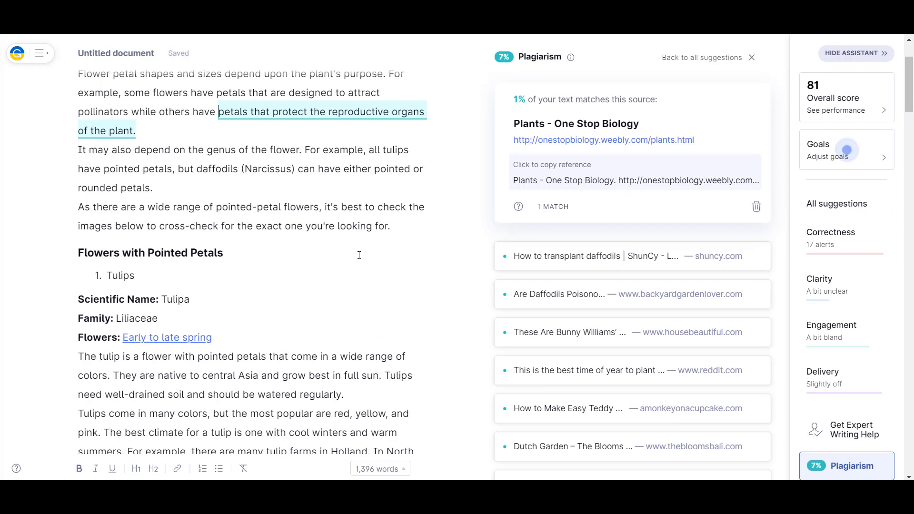
# Reword the first daisy sentence with 'types of' and 'for planting in your garden', cutting the match to 6%.
pyautogui.scroll(-3)
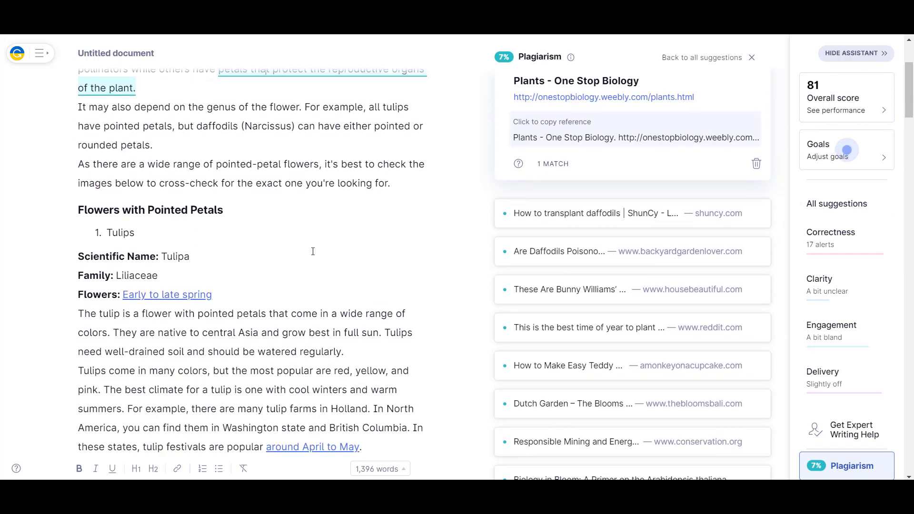
pyautogui.scroll(-3)
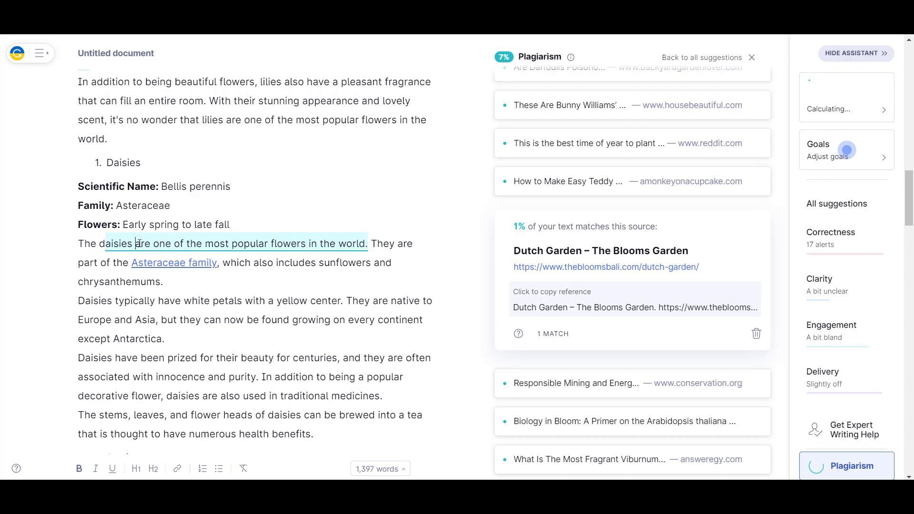
pyautogui.write('is')
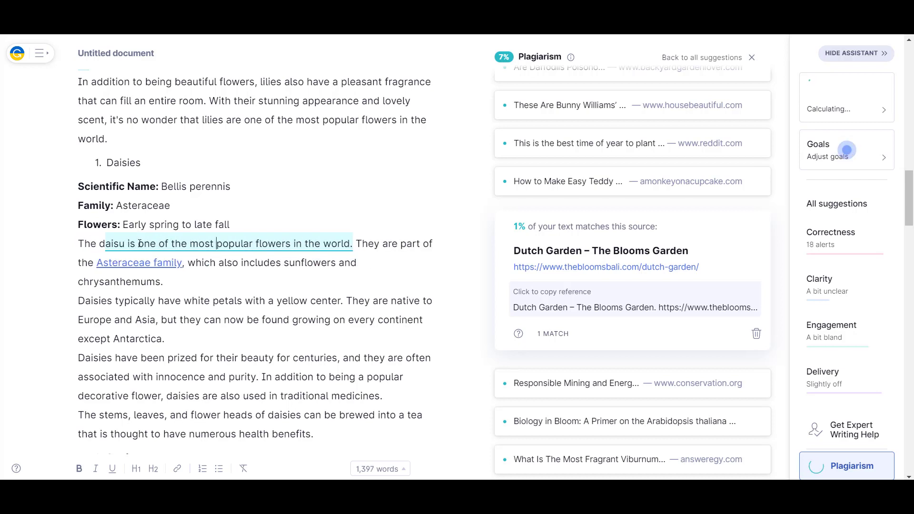
pyautogui.click(758, 333)
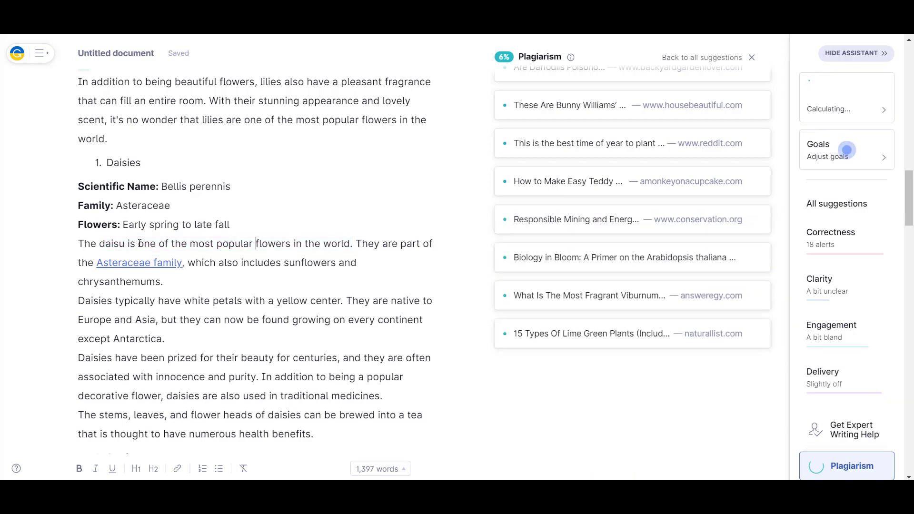
pyautogui.write('types of')
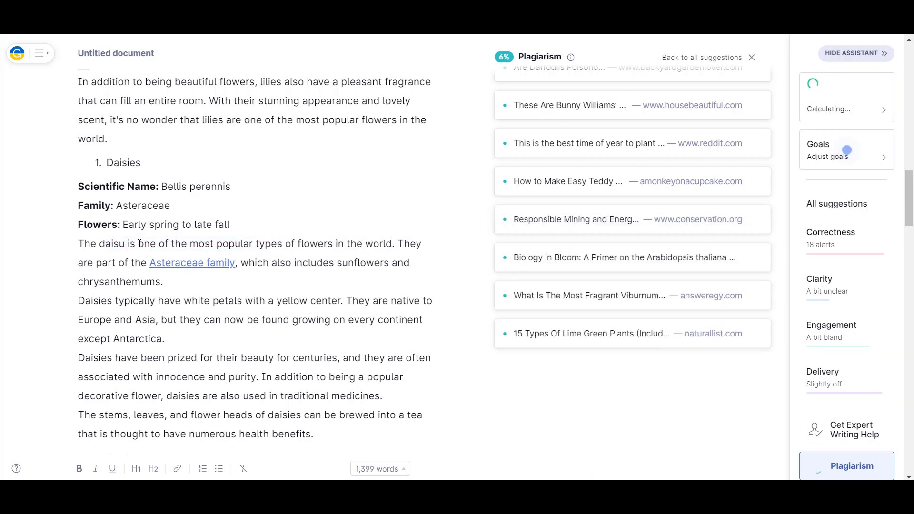
pyautogui.write('for plant')
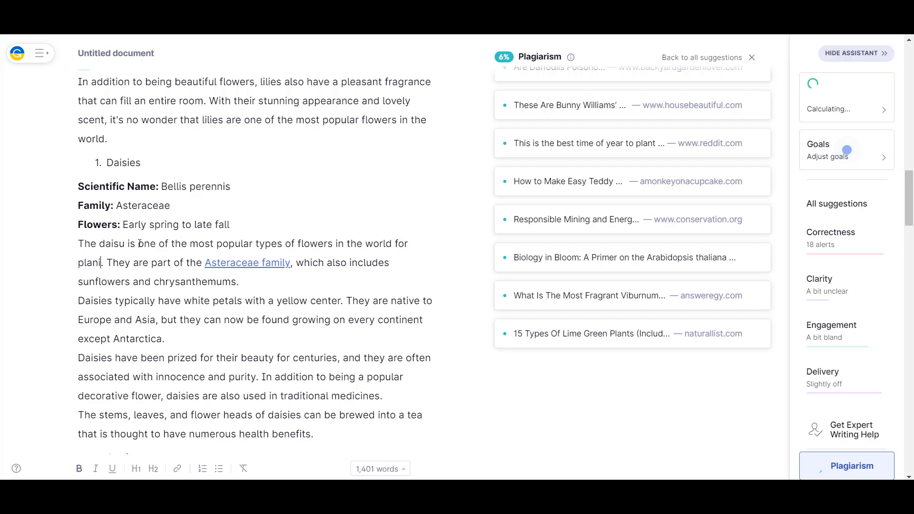
pyautogui.write('ing')
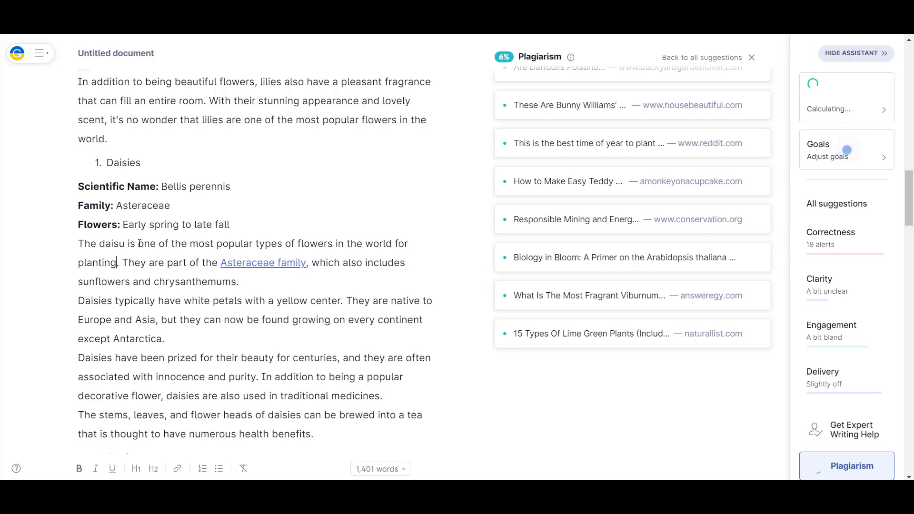
pyautogui.write('in your gar')
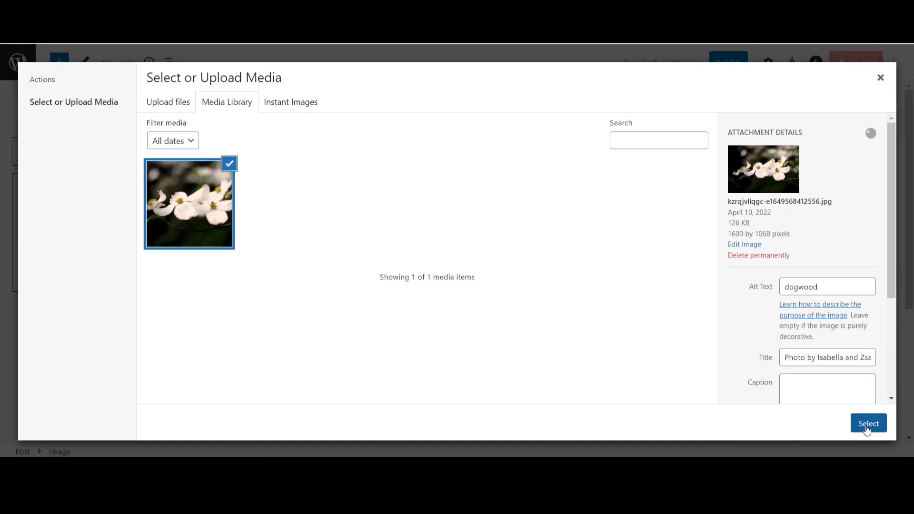
# Insert the dogwood photo and review the published post with pictured Tulips, Daffodils and Lilies.
pyautogui.click(869, 423)
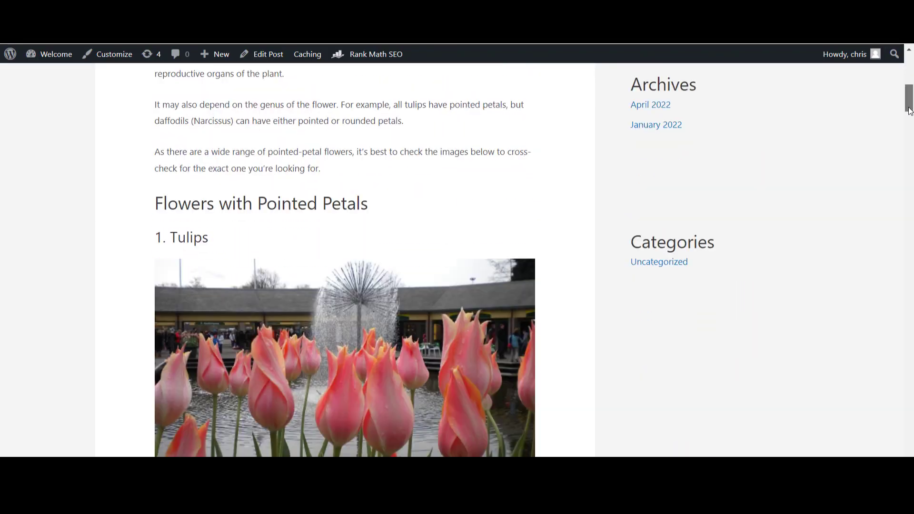
pyautogui.scroll(-3)
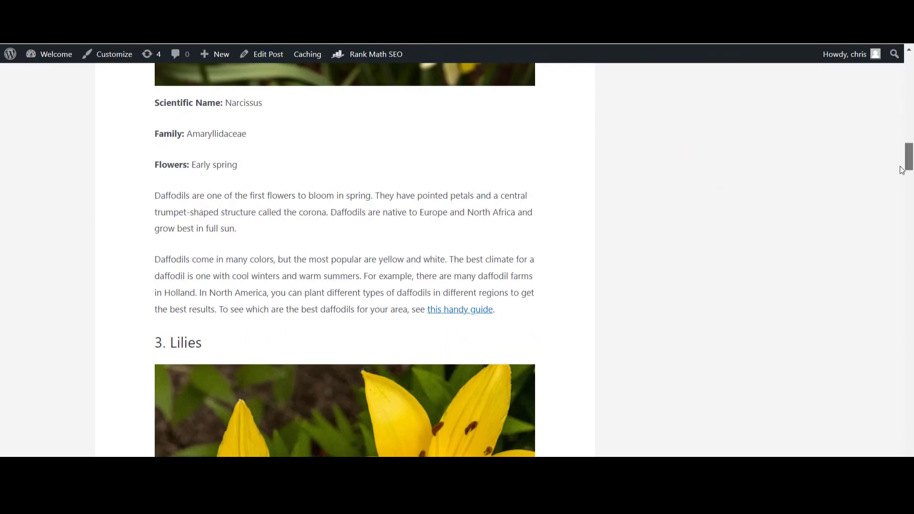